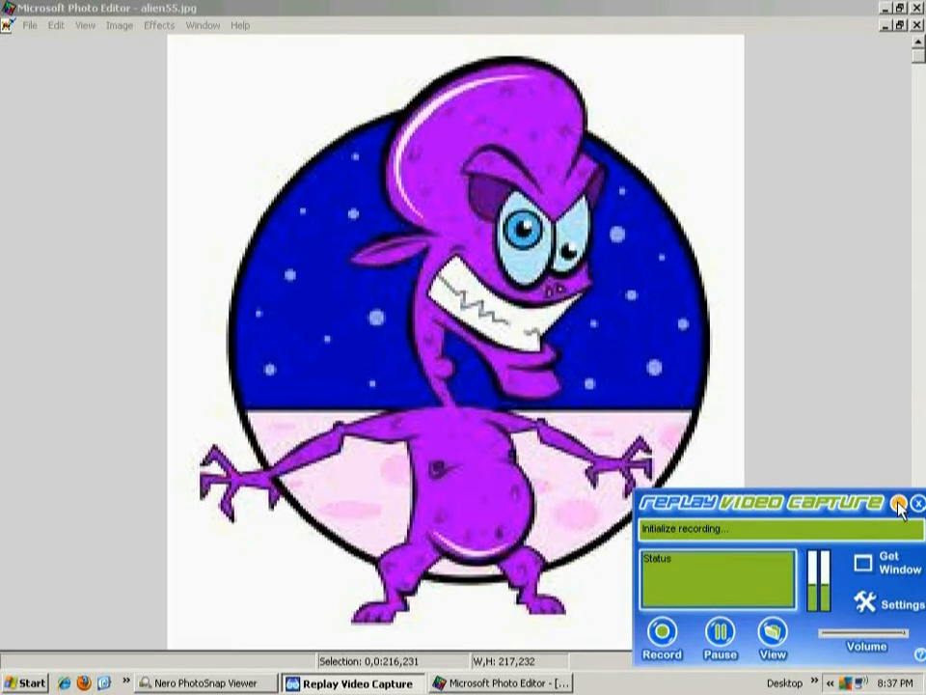
Show the naval ships photo full screen, then bring alien55.jpg back to the front
{"action": "left_click", "coordinate": [899, 503]}
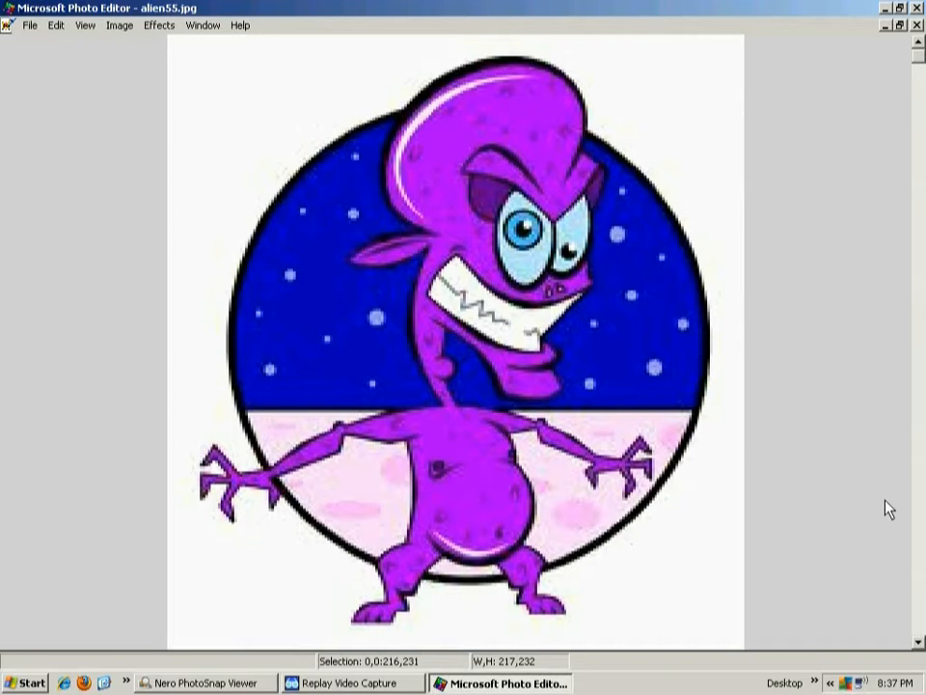
{"action": "mouse_move", "coordinate": [888, 513]}
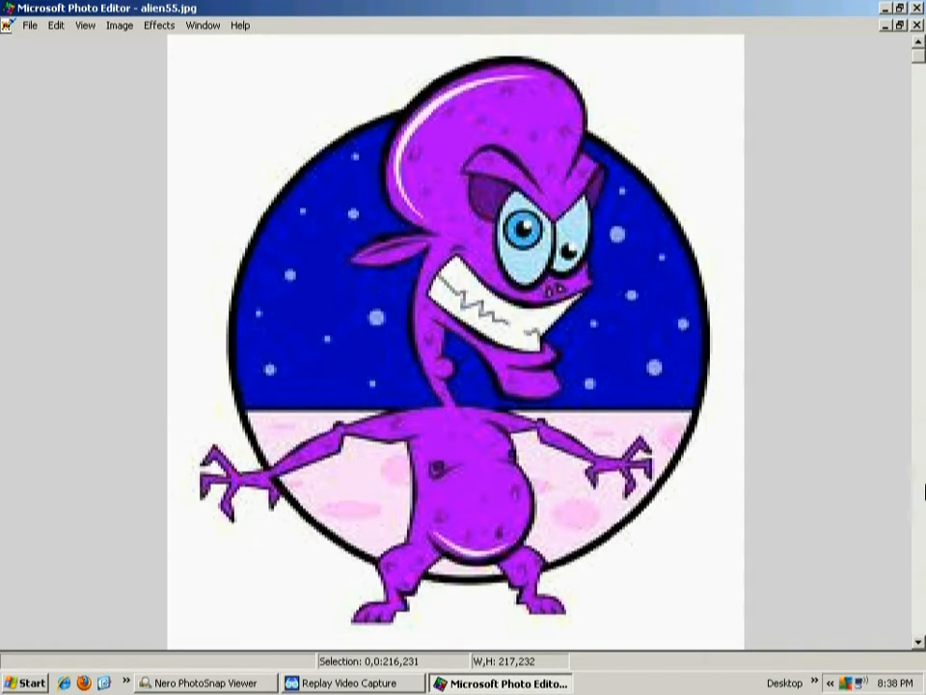
{"action": "mouse_move", "coordinate": [911, 492]}
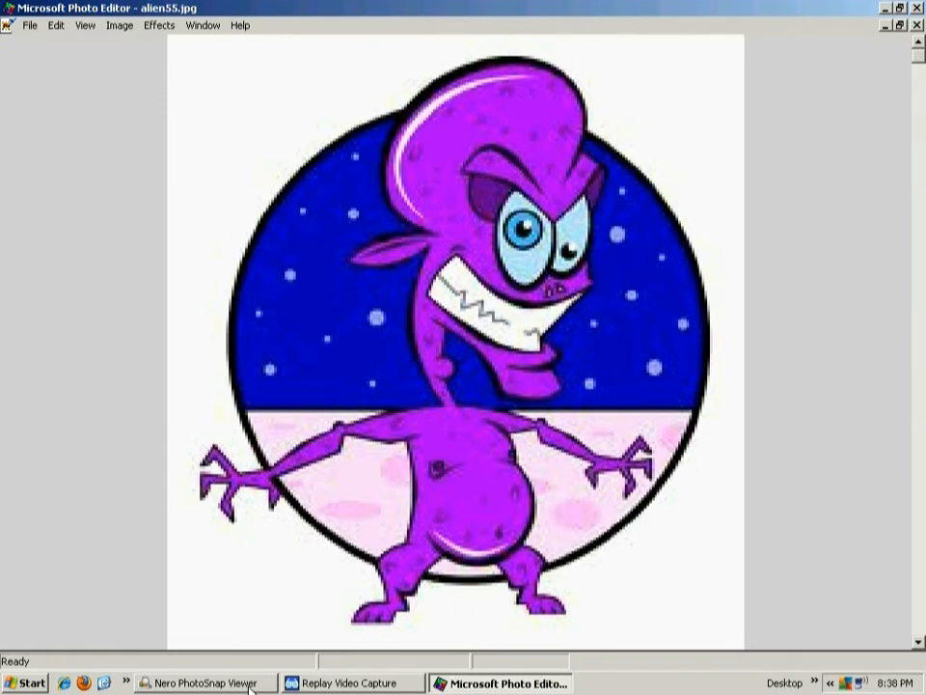
{"action": "left_click", "coordinate": [205, 683]}
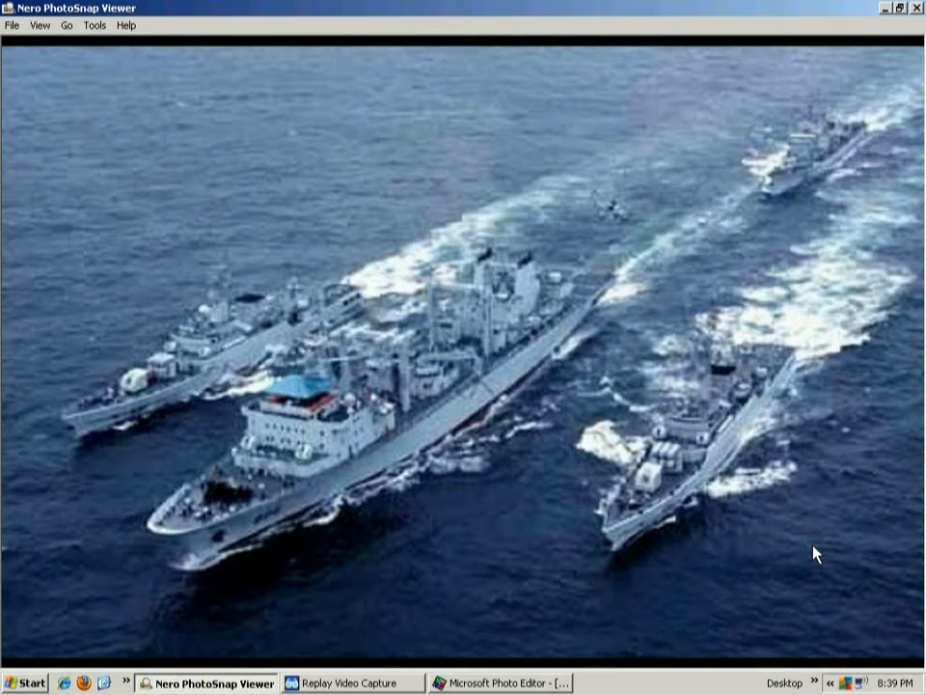
{"action": "mouse_move", "coordinate": [897, 685]}
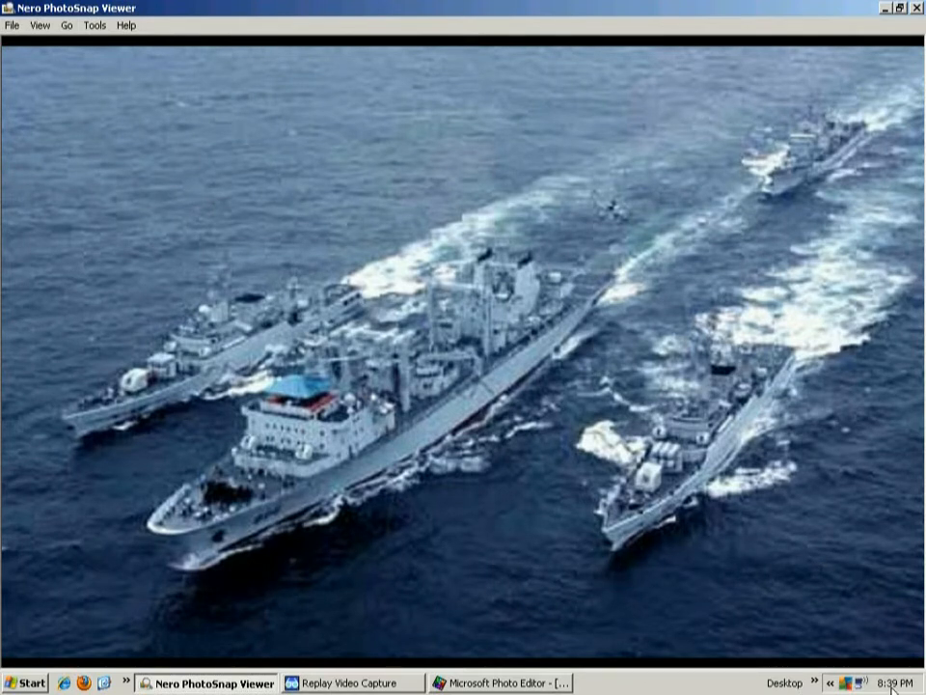
{"action": "mouse_move", "coordinate": [897, 562]}
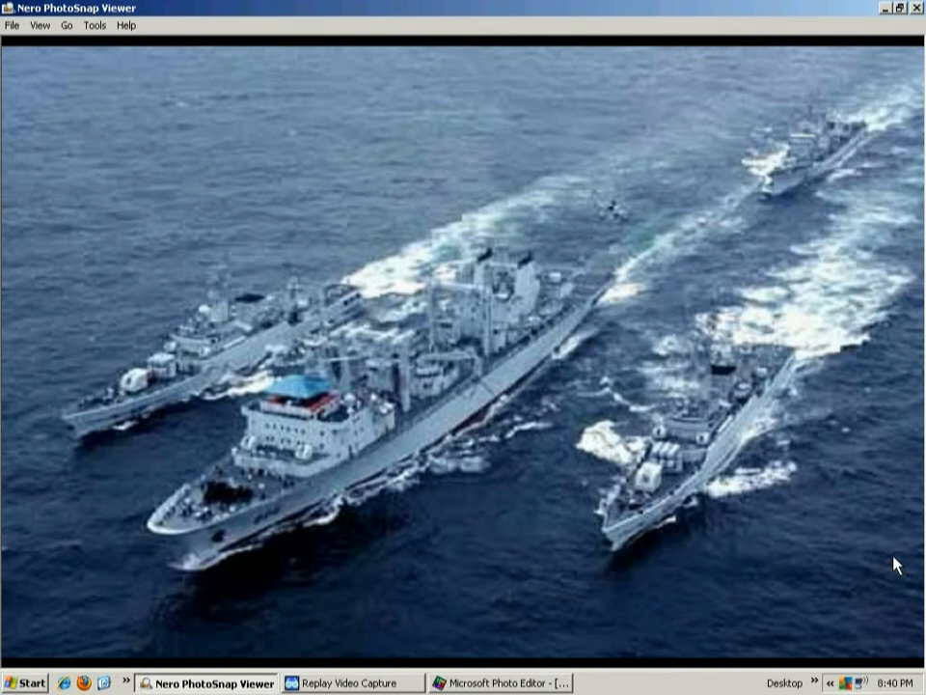
{"action": "mouse_move", "coordinate": [770, 652]}
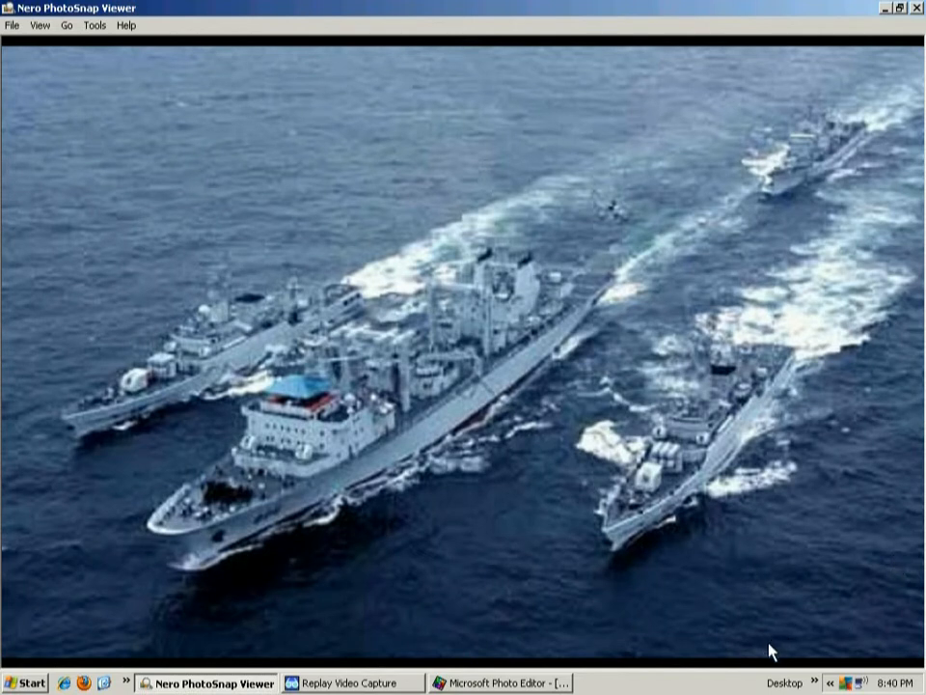
{"action": "mouse_move", "coordinate": [730, 653]}
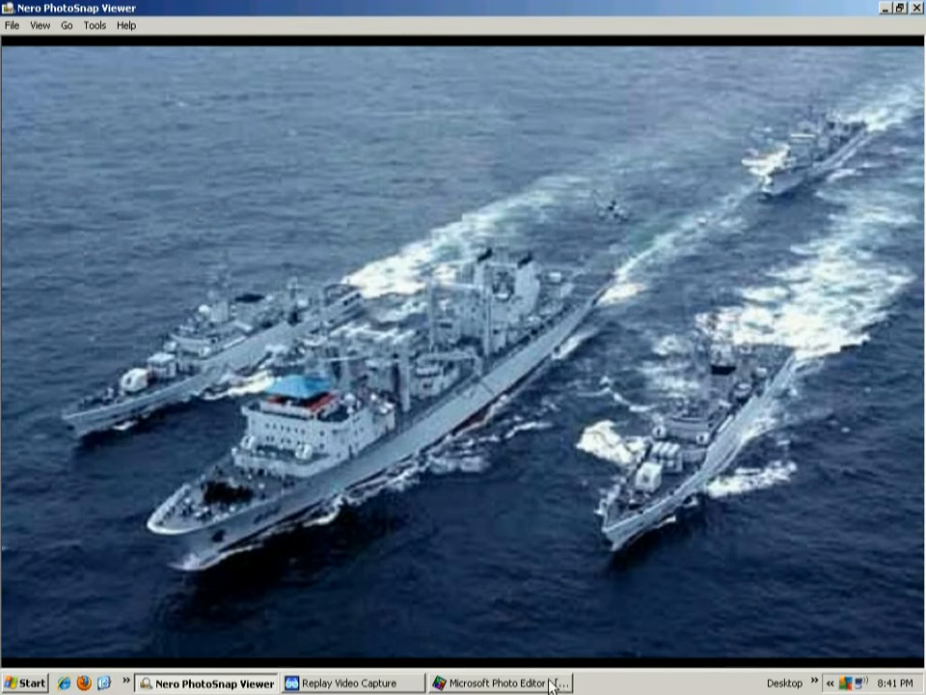
{"action": "left_click", "coordinate": [502, 683]}
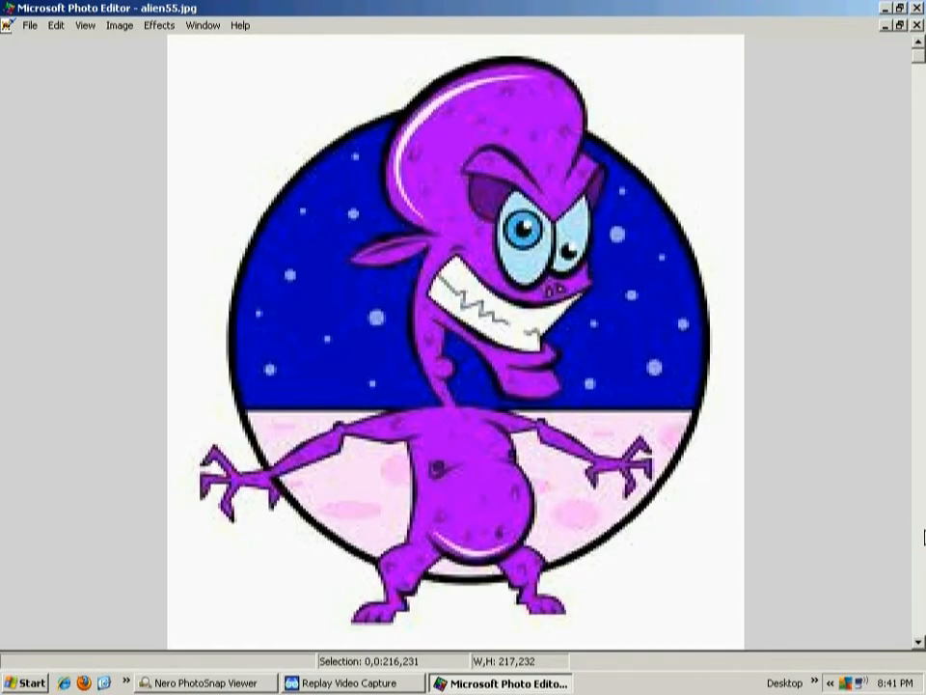
{"action": "mouse_move", "coordinate": [922, 536]}
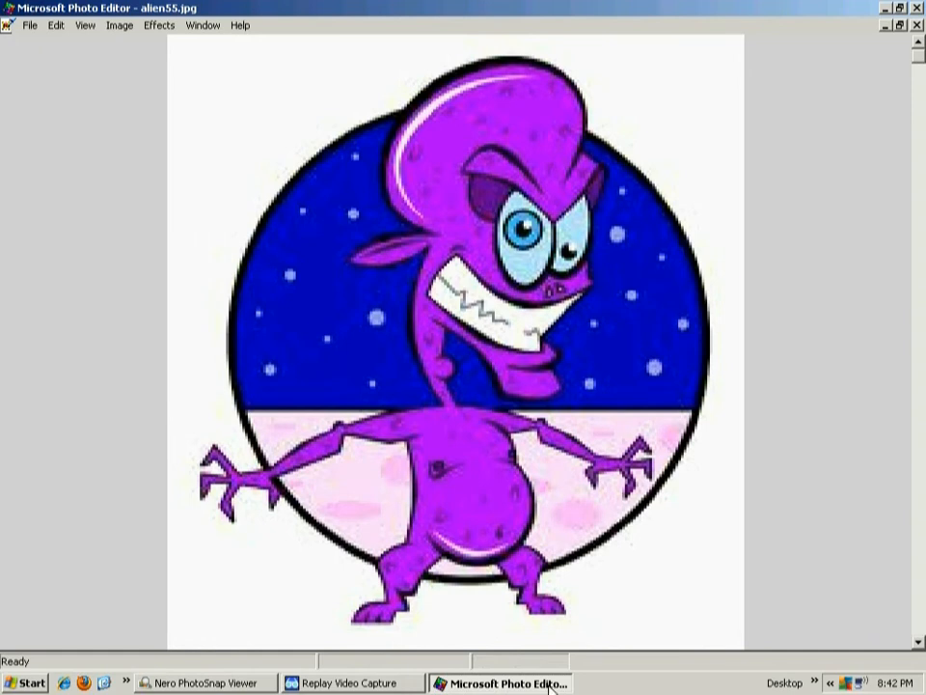
{"action": "mouse_move", "coordinate": [550, 685]}
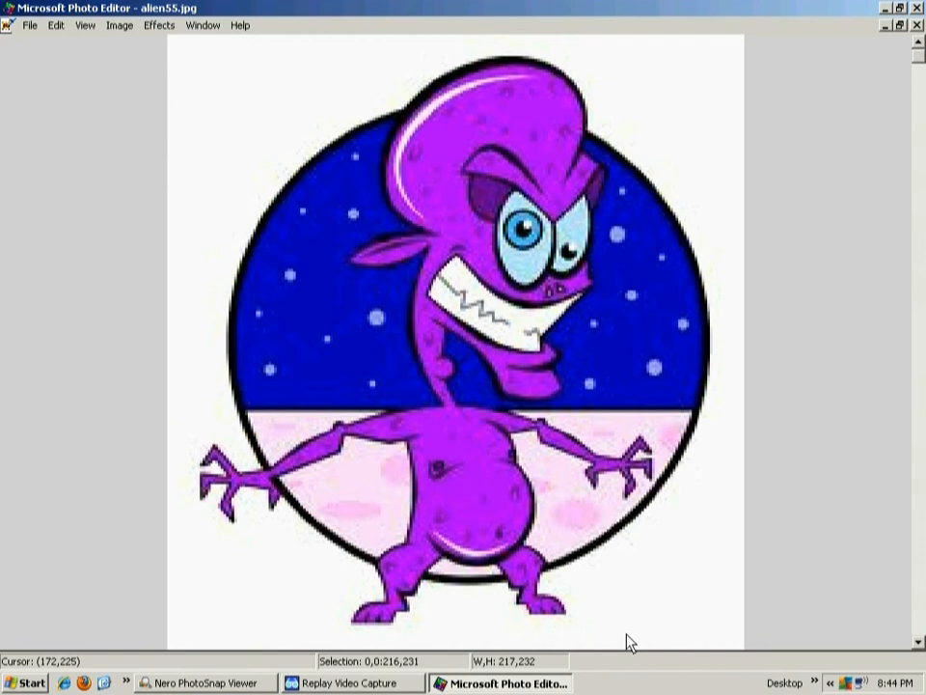
{"action": "mouse_move", "coordinate": [807, 606]}
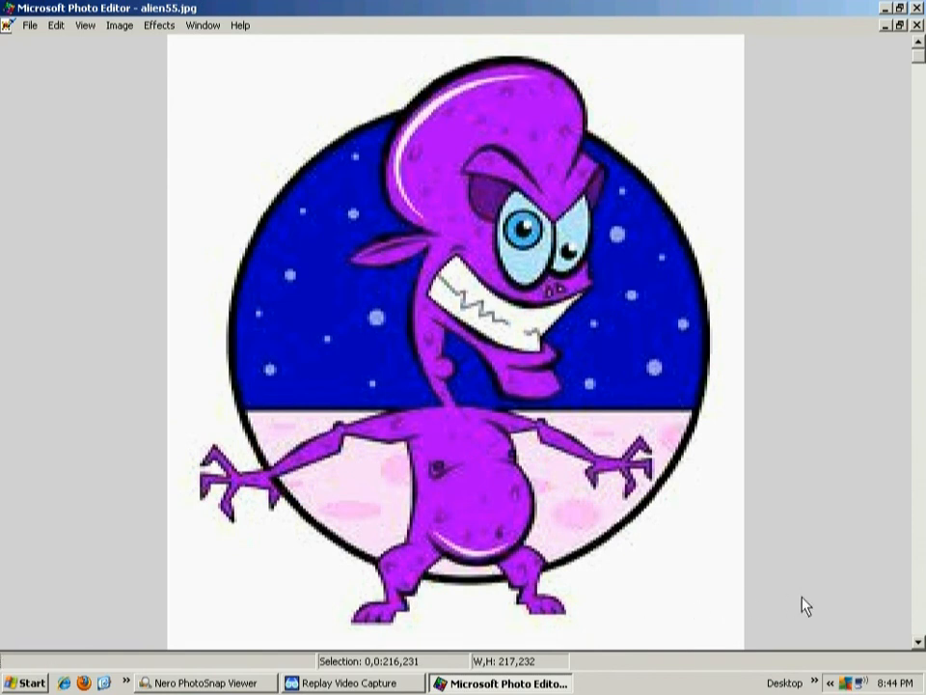